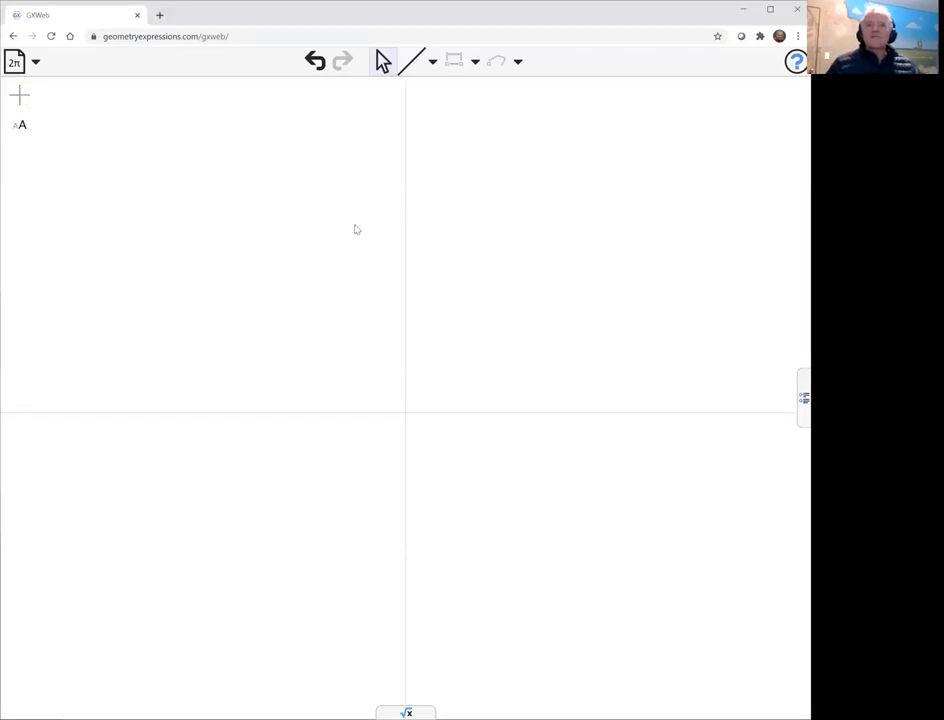
Place point A on the x-axis, a line through A, segment BC from the origin to it, and a line at C
left_click(432, 60)
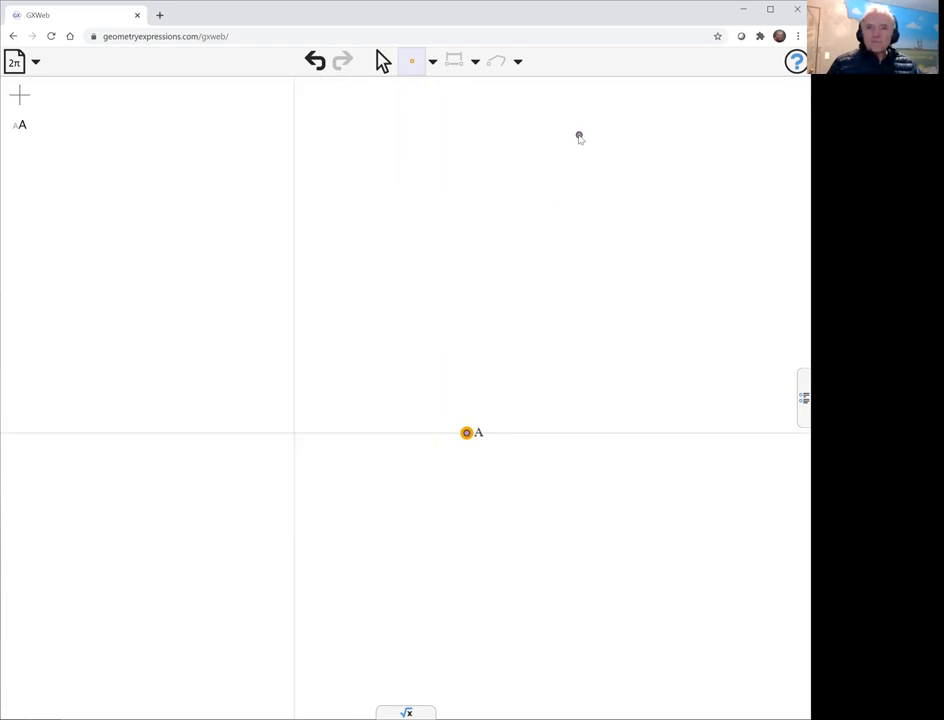
left_click(432, 60)
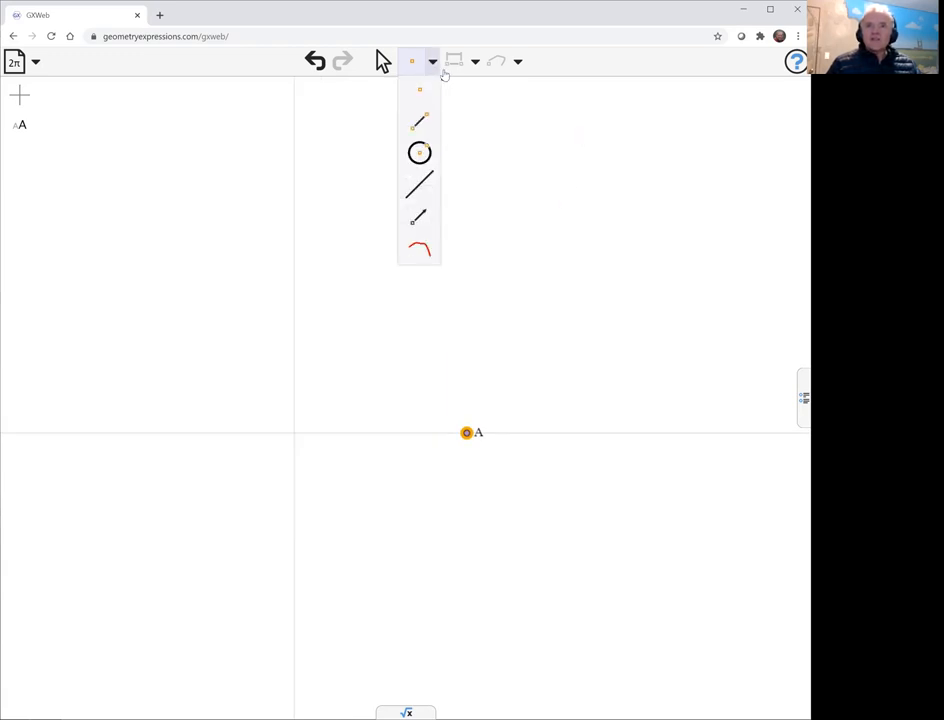
left_click(418, 184)
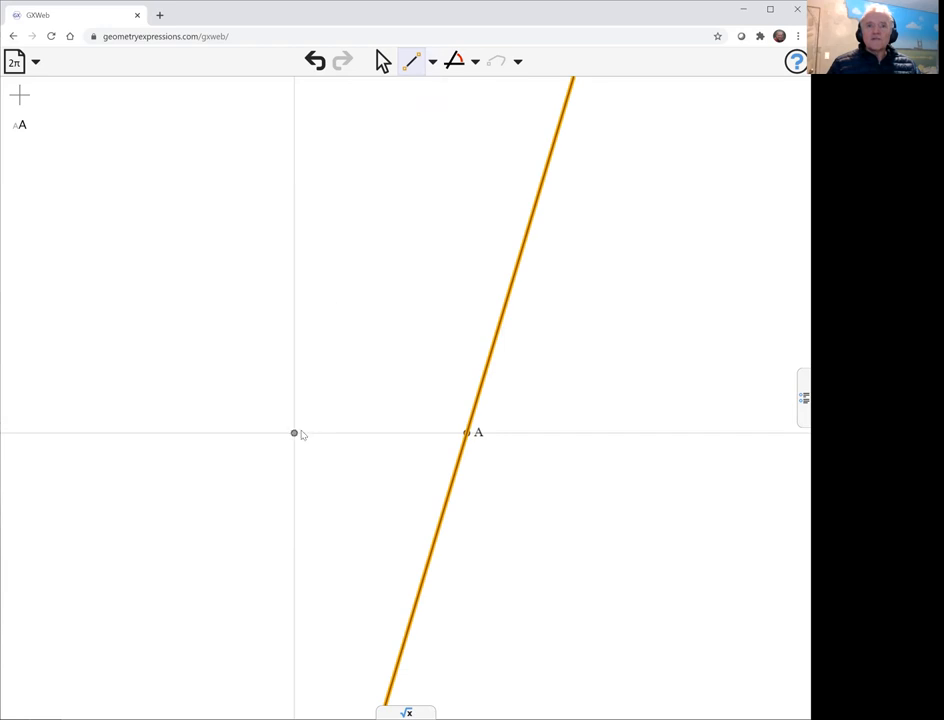
left_click_drag(294, 432, 512, 276)
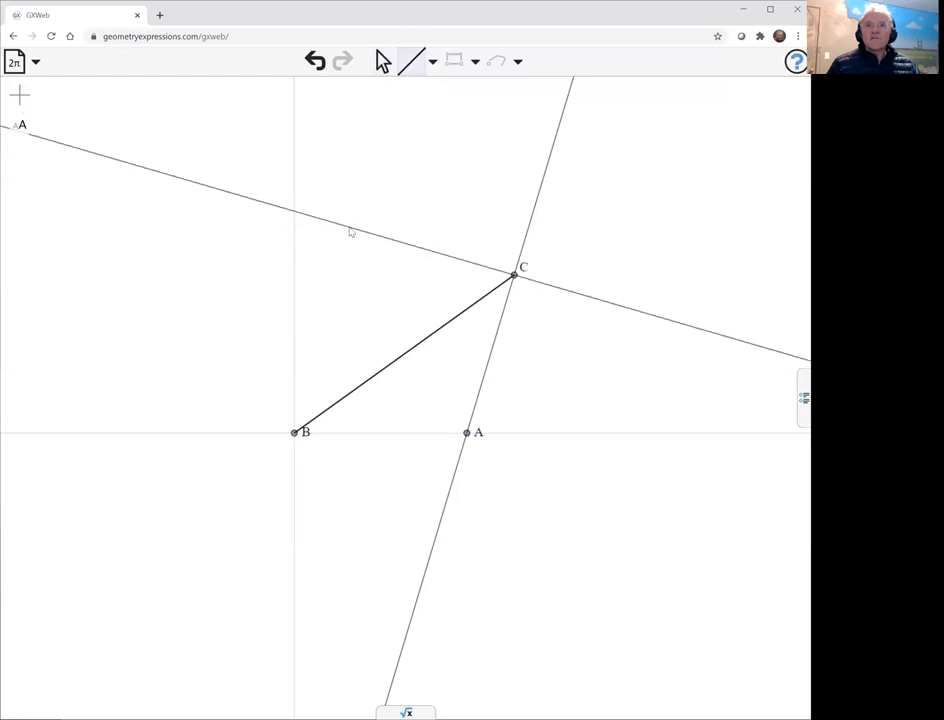
left_click(350, 230)
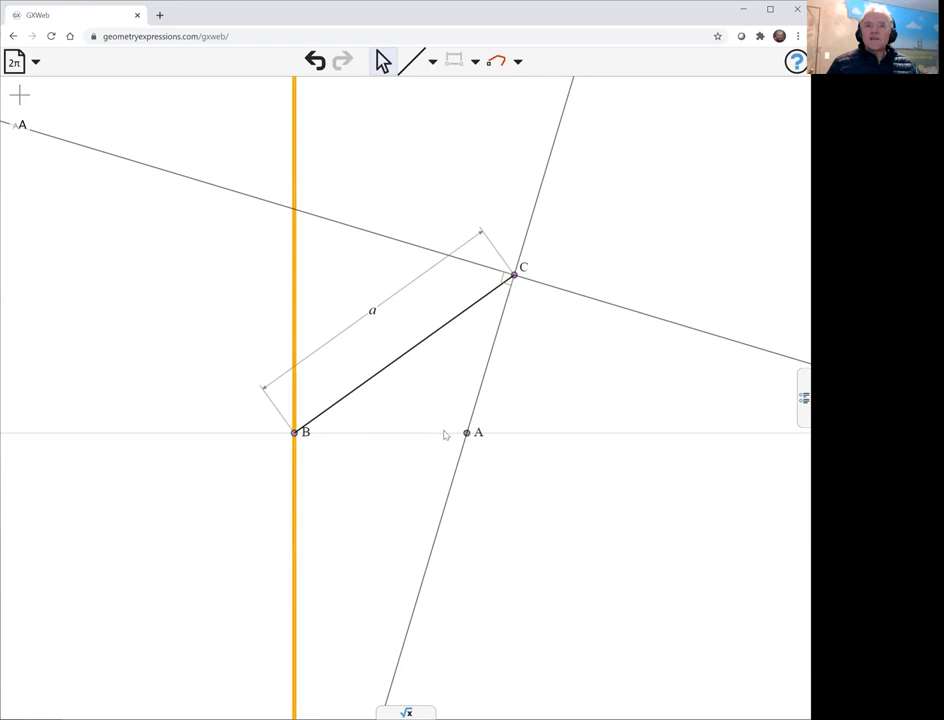
Constrain BC to length a, BA to distance b, and mark angle θ at B
left_click(294, 432)
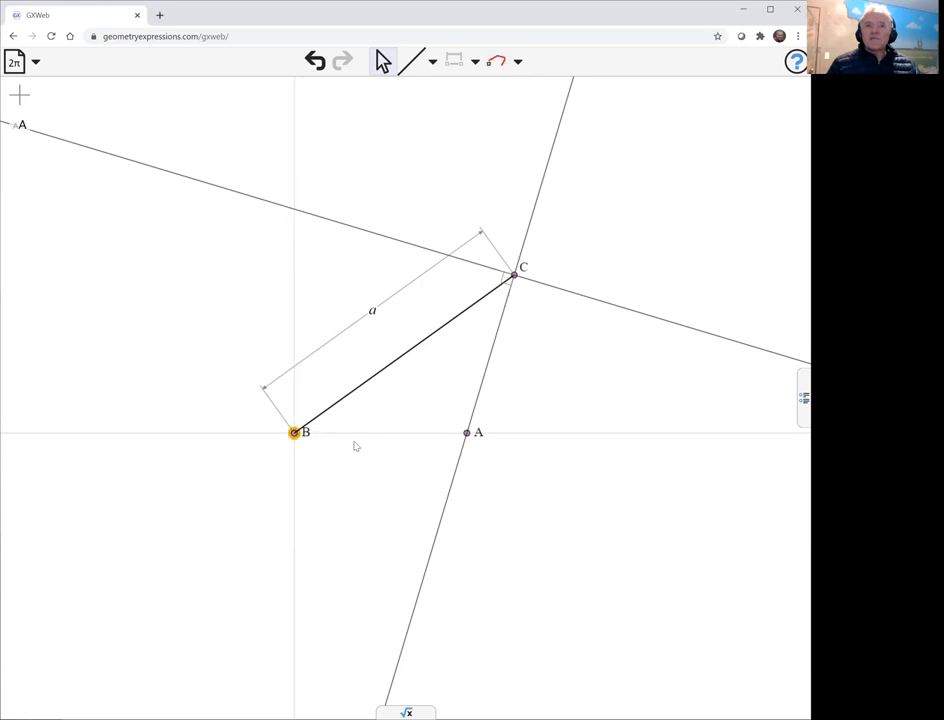
left_click(464, 432)
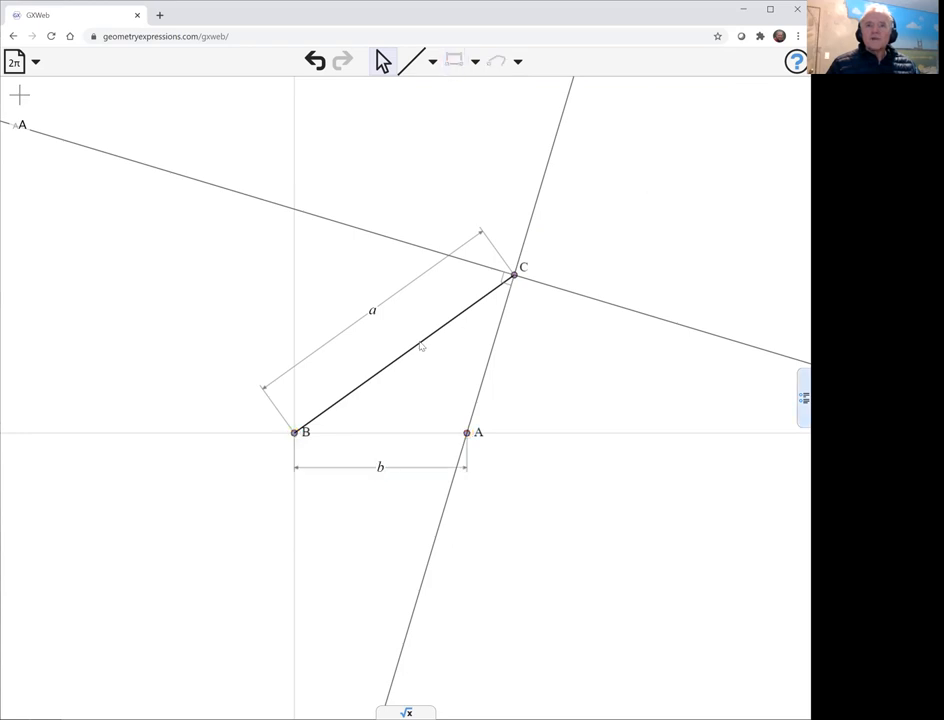
left_click(400, 350)
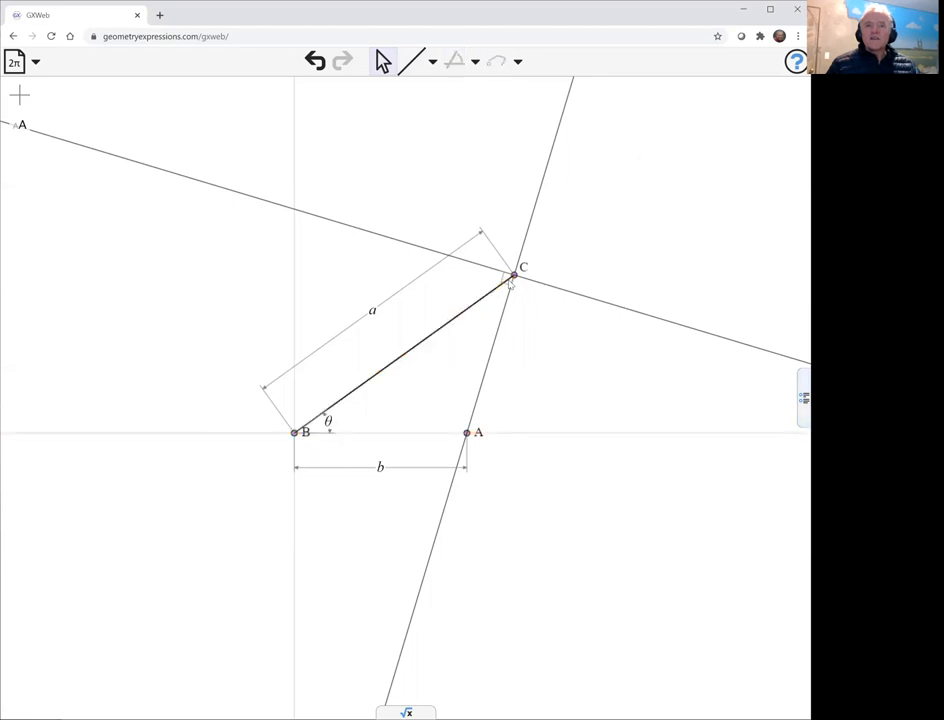
Drag C around to check the constrained arms swing and reshape correctly
left_click_drag(512, 276, 460, 218)
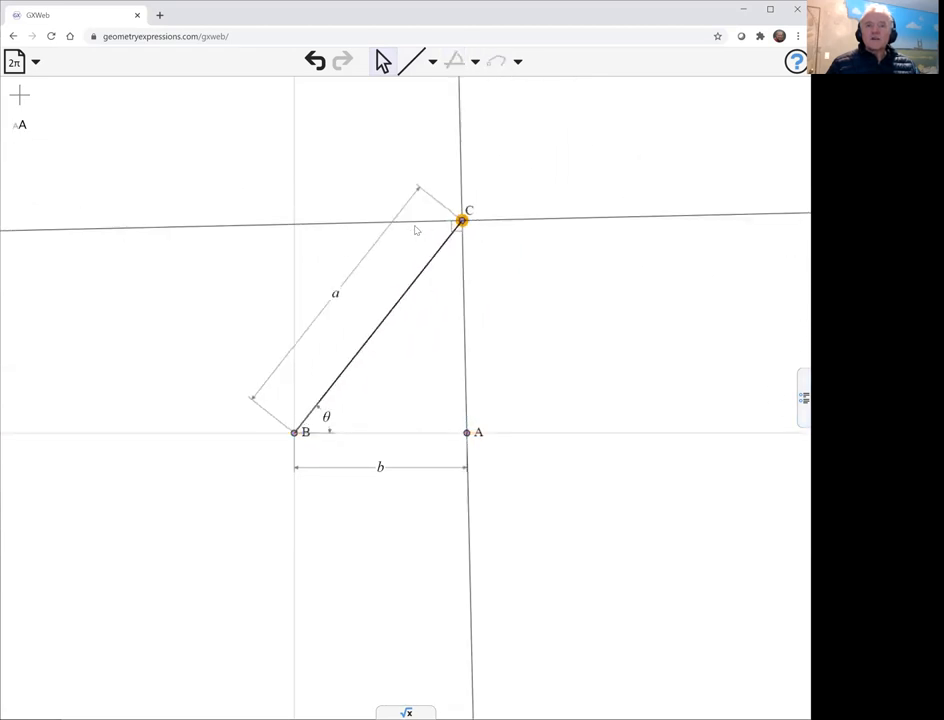
left_click_drag(460, 220, 112, 232)
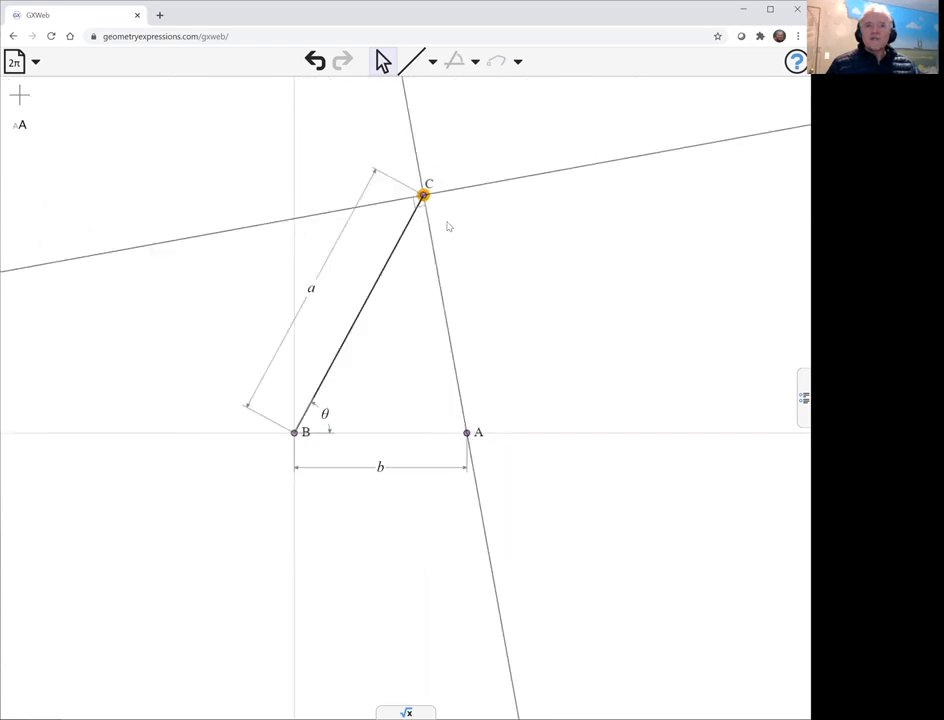
left_click_drag(420, 196, 536, 316)
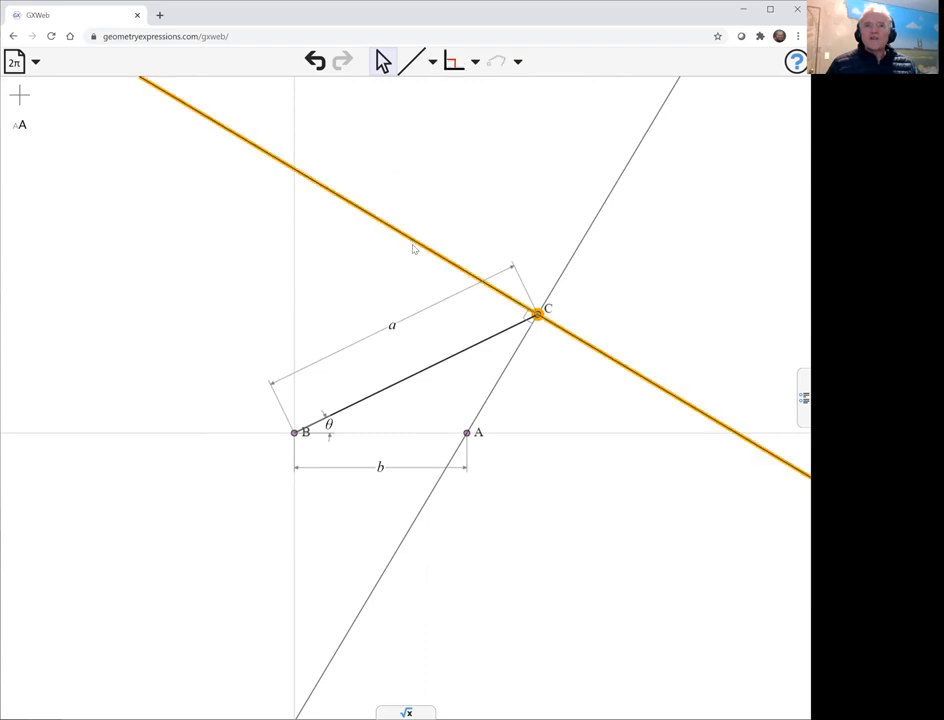
mouse_move(418, 206)
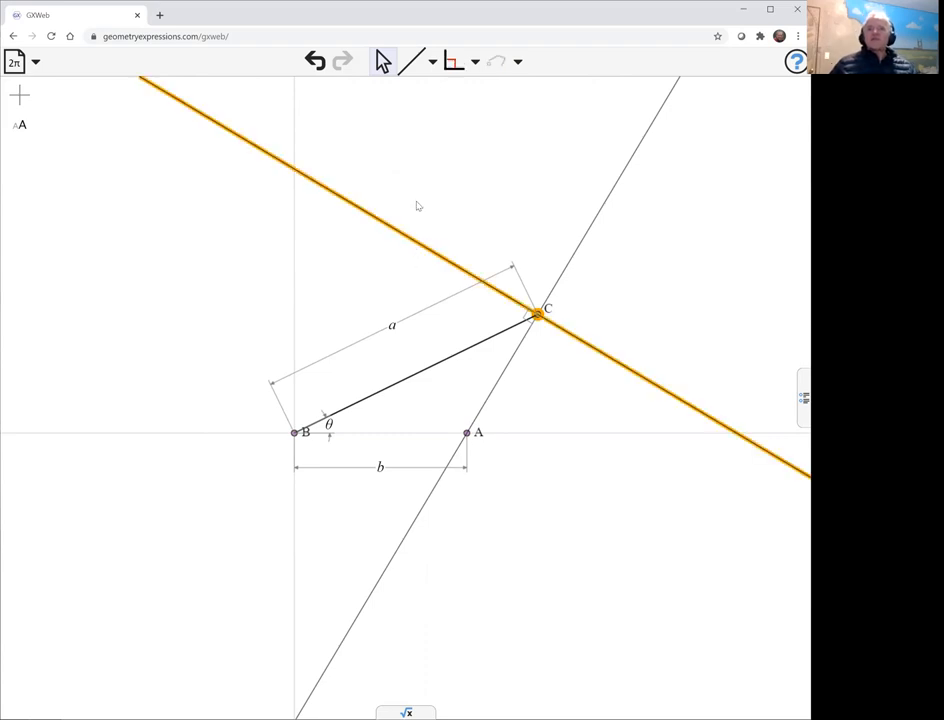
mouse_move(672, 240)
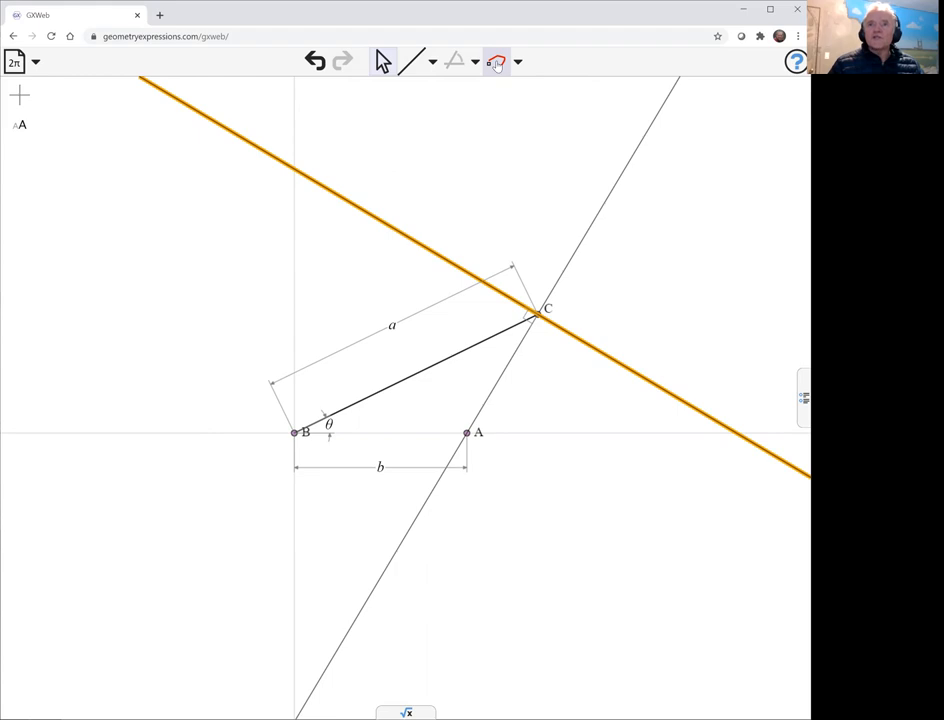
Generate the envelope of the perpendicular line, producing a red ellipse around B
left_click(496, 60)
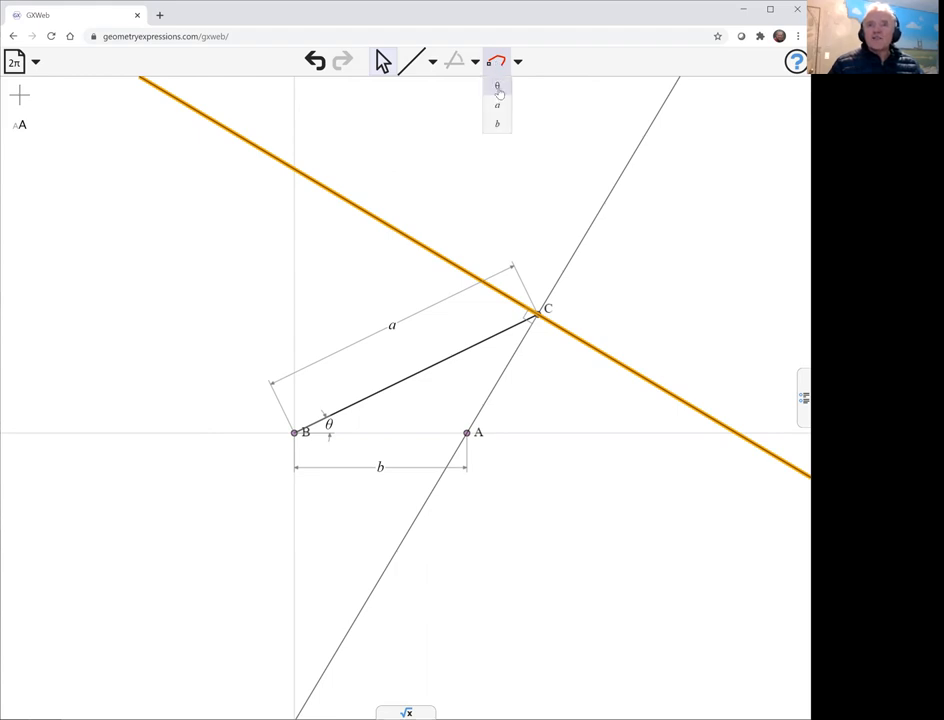
left_click(496, 84)
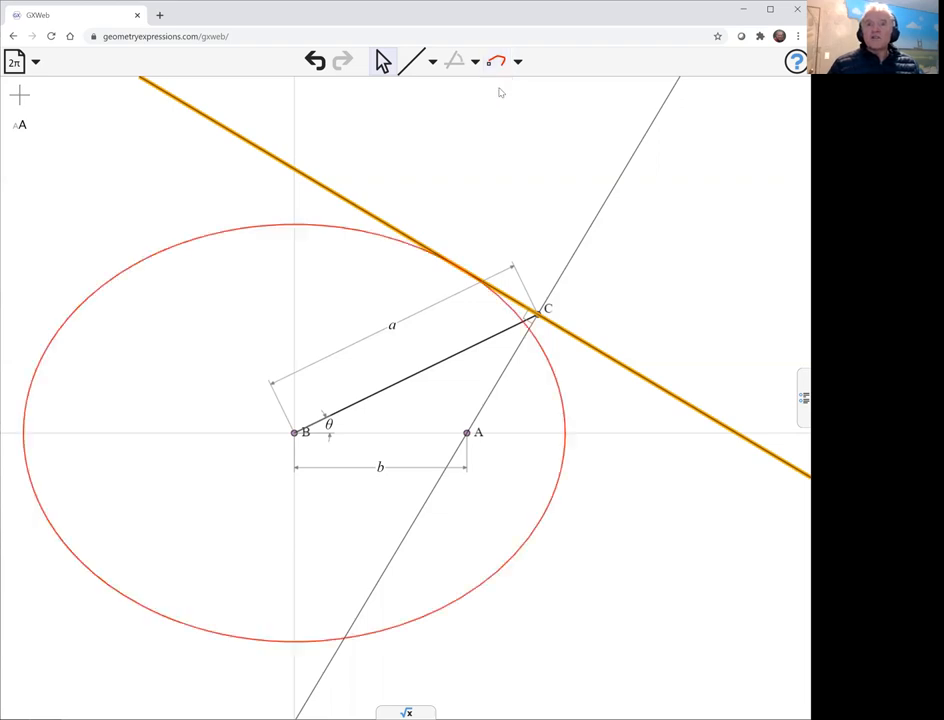
mouse_move(588, 178)
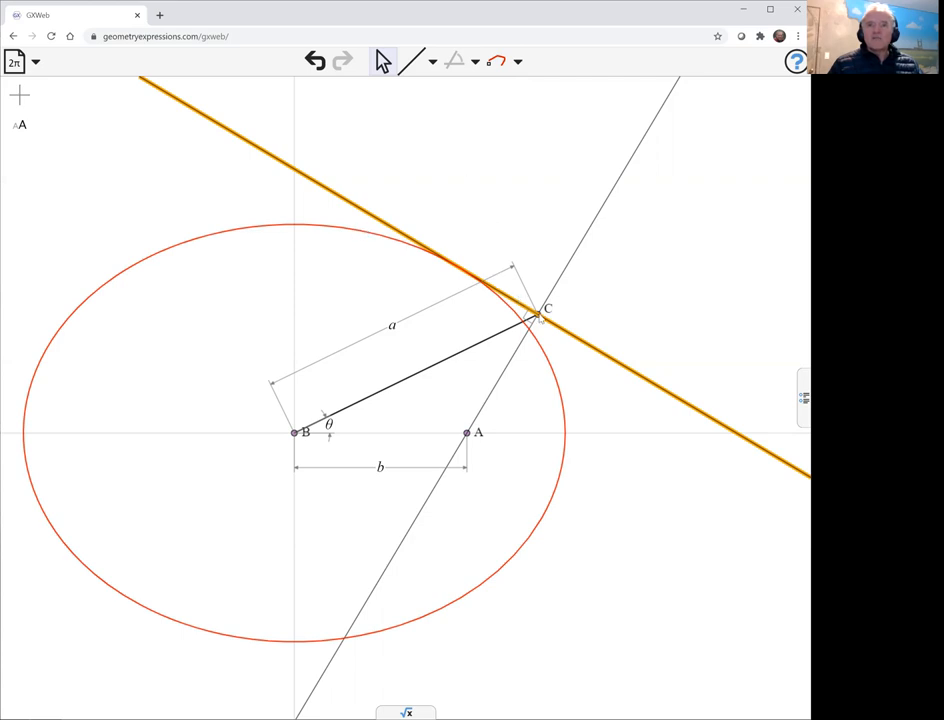
Swing C above and below the ellipse to confirm the line stays tangent to it
left_click_drag(540, 310, 384, 180)
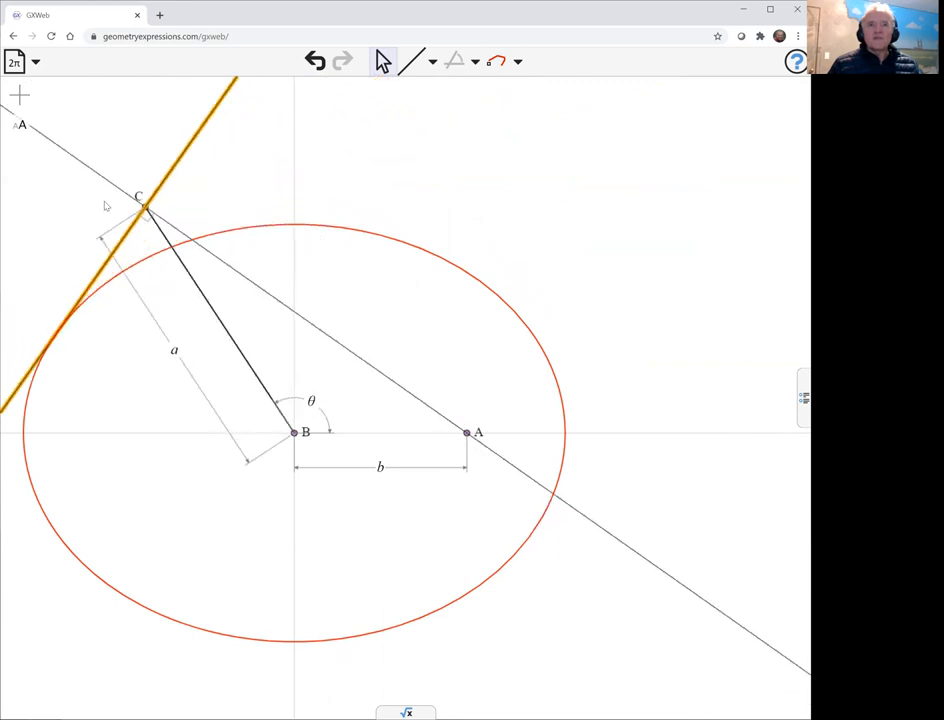
left_click_drag(140, 206, 184, 186)
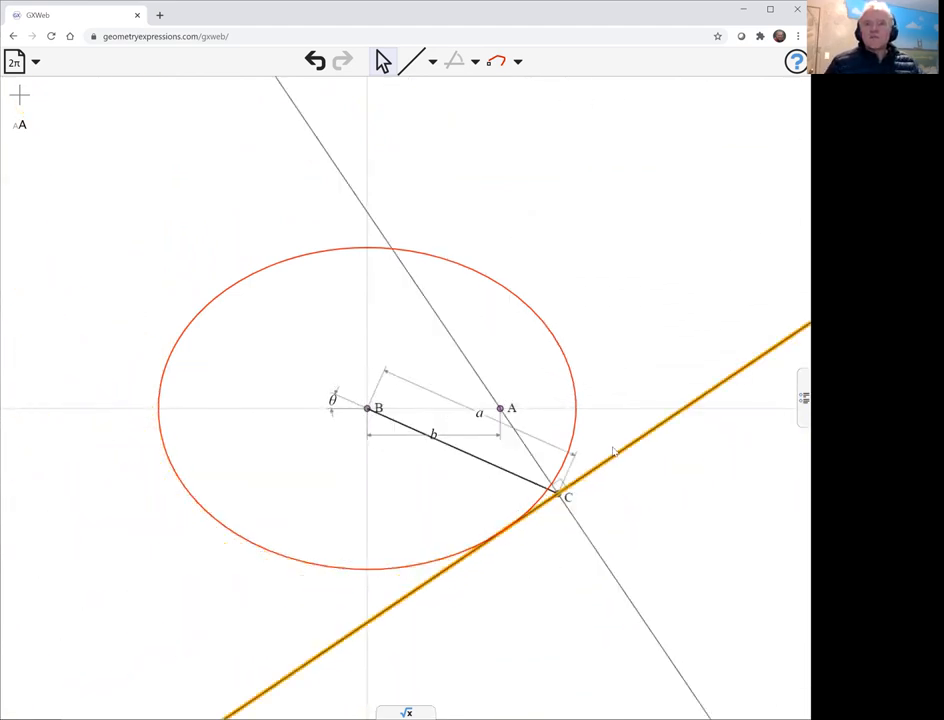
left_click_drag(568, 496, 428, 196)
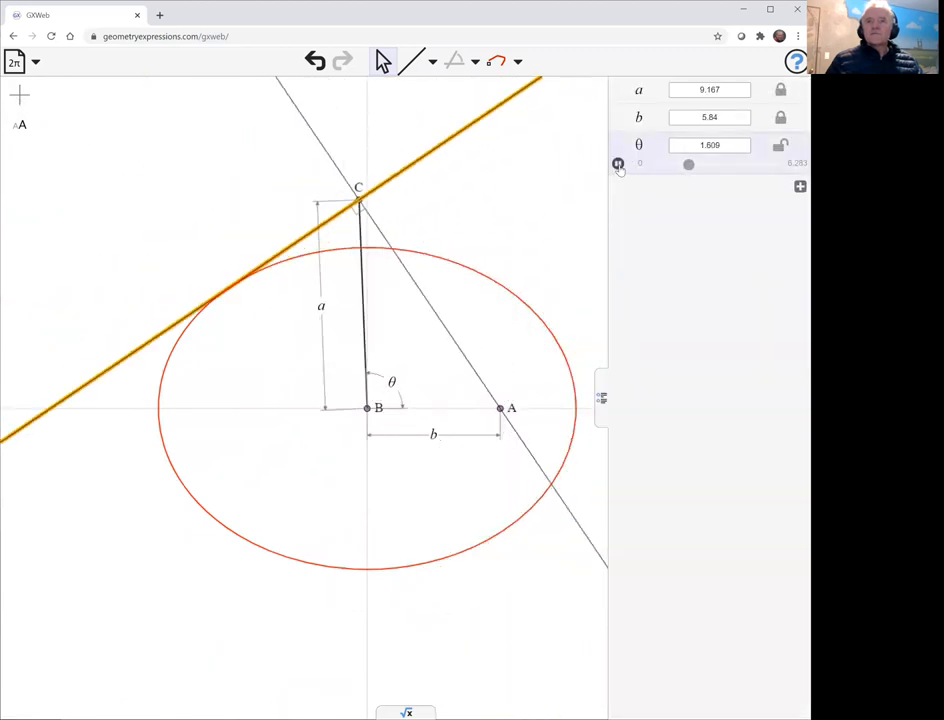
Compute the ellipse's implicit equation Y²a² − a⁴ + a²b² + X²(a²−b²) = 0 via equation(K0)
left_click_drag(688, 164, 692, 164)
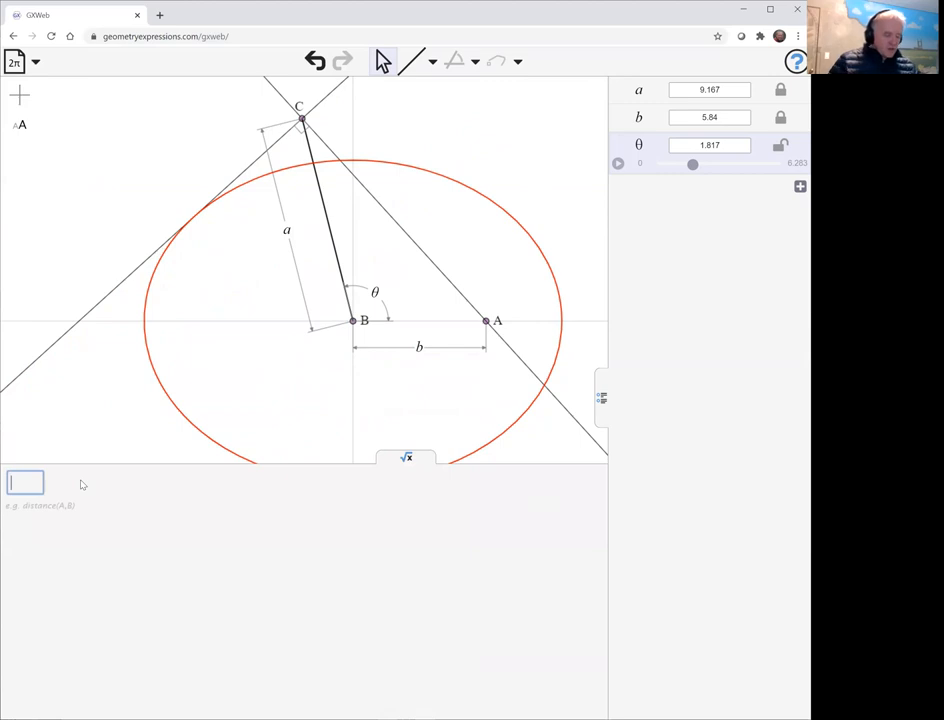
type("equat")
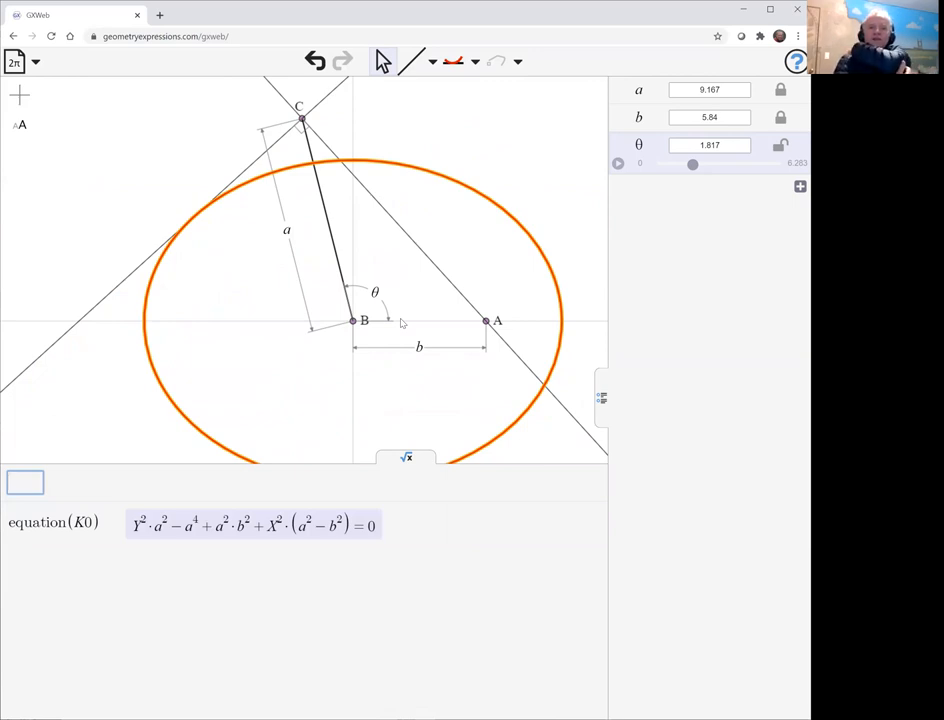
mouse_move(336, 436)
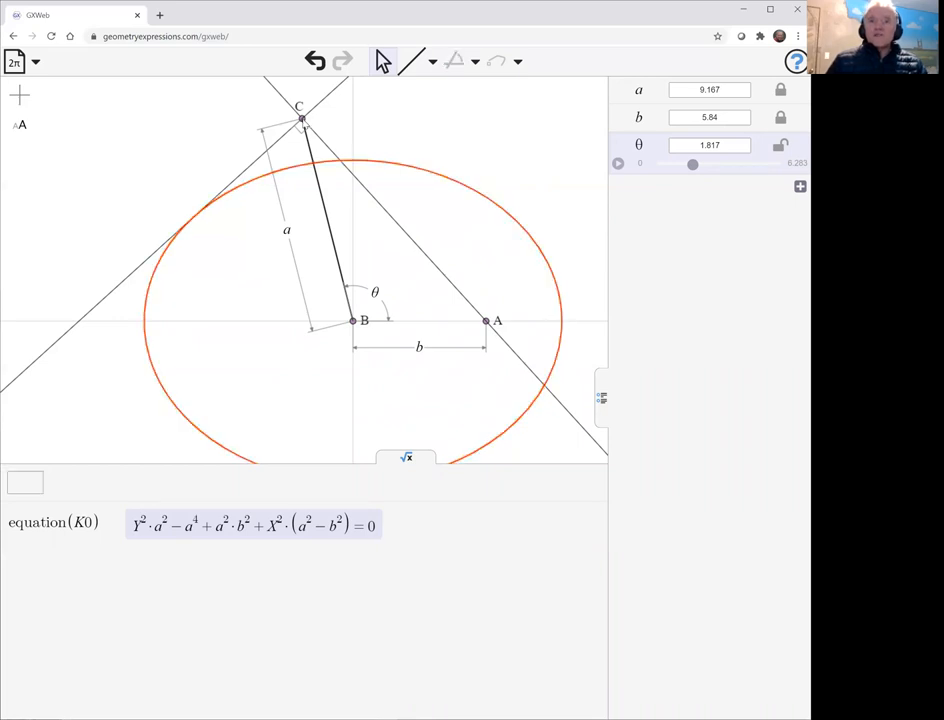
left_click_drag(304, 120, 452, 136)
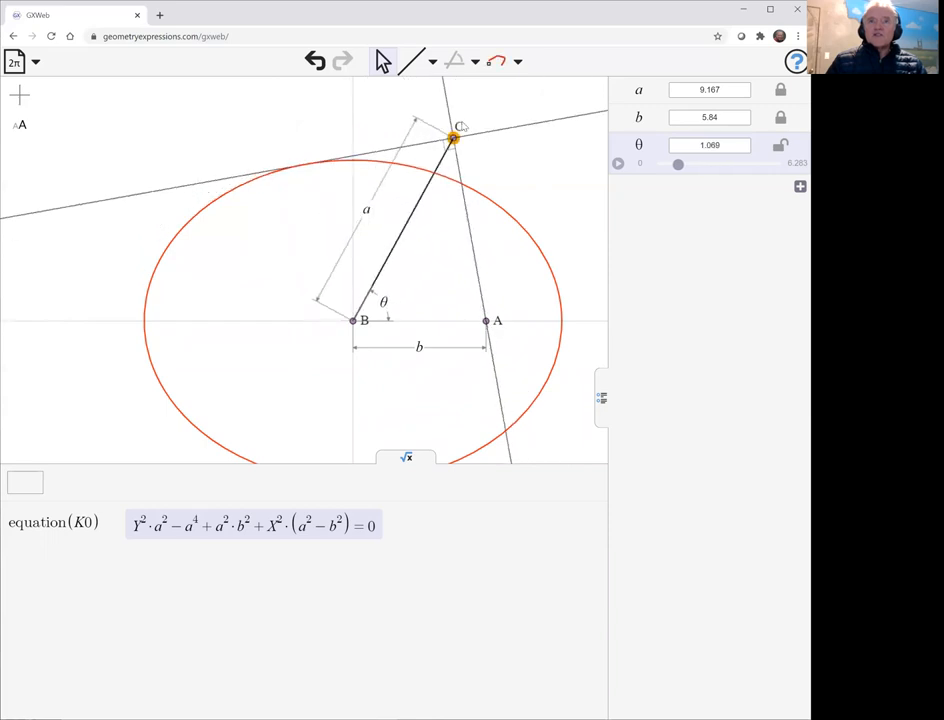
mouse_move(536, 180)
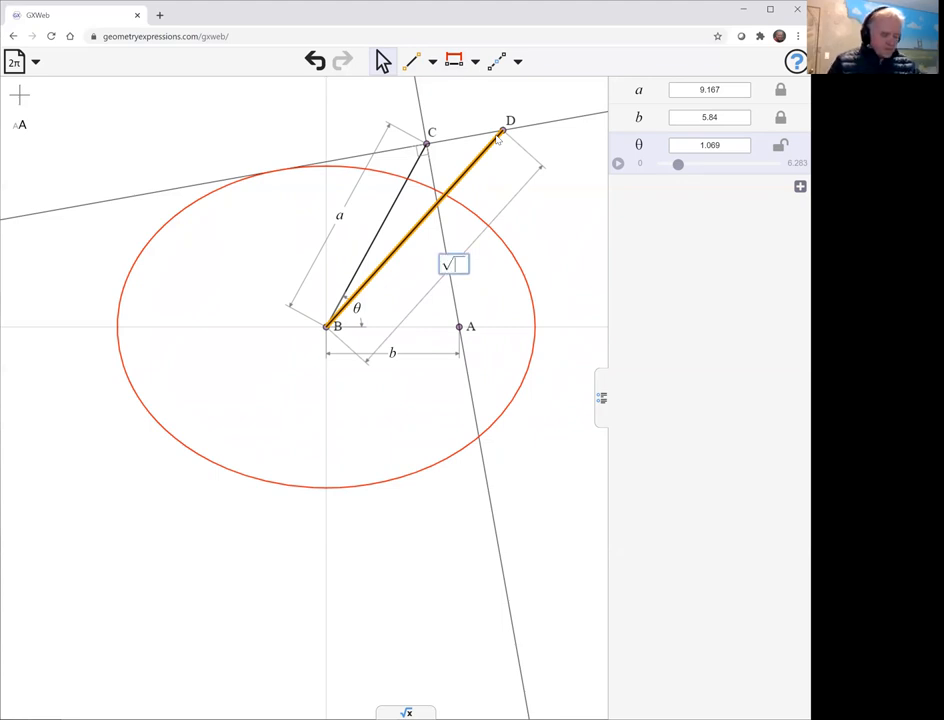
Constrain the new arm BD's length to sqrt(a^2+b^2)
type("()")
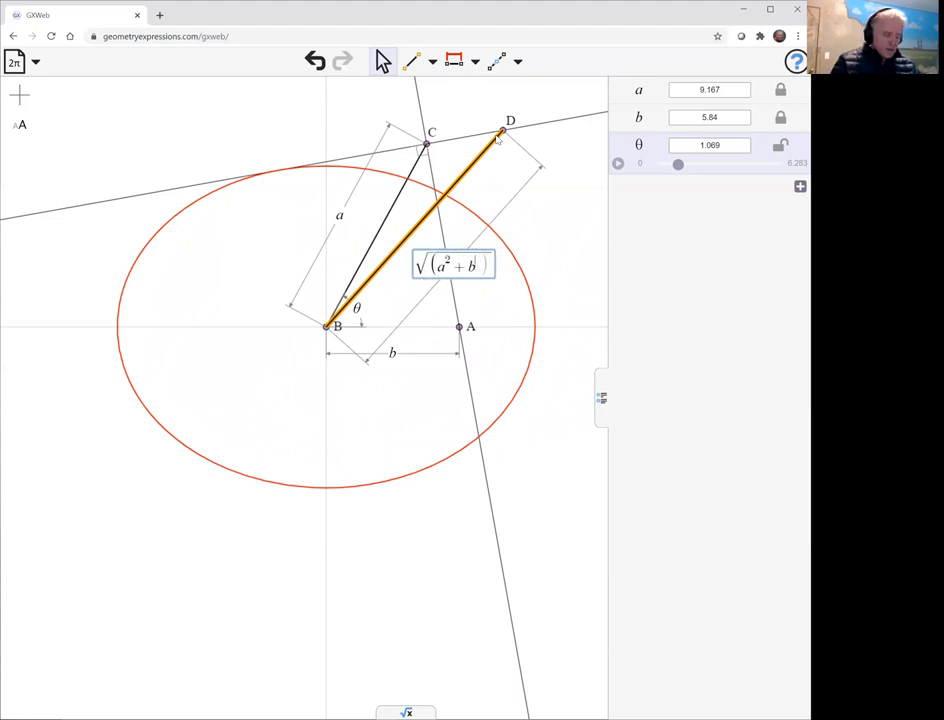
type("²")
left_click(710, 144)
type("1.57")
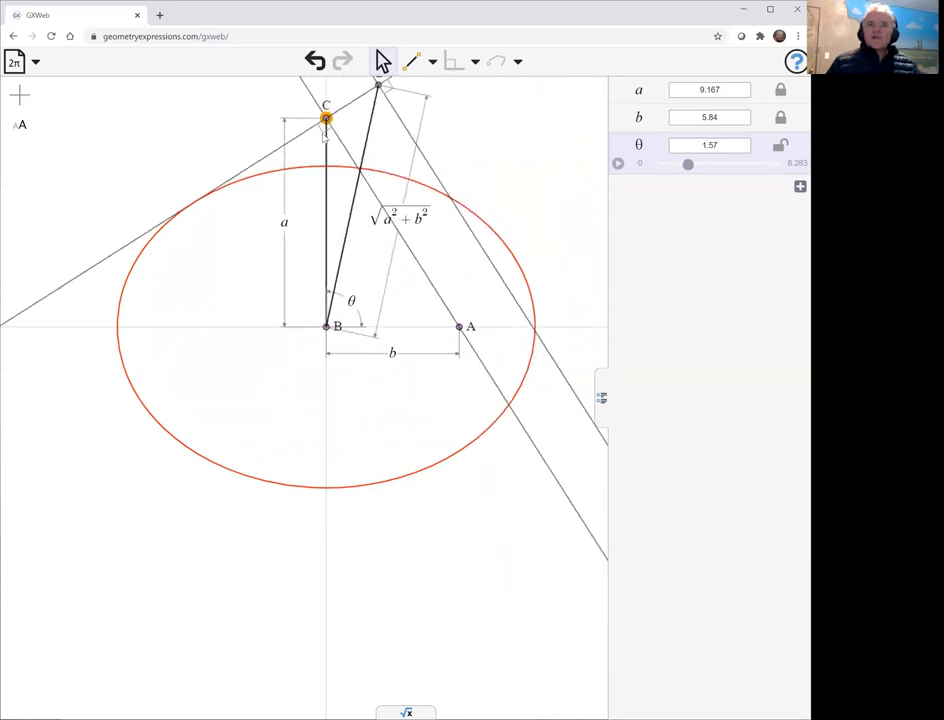
Rotate the arms to a smaller angle with BD's length as free parameter c = 10.869
left_click_drag(688, 164, 680, 164)
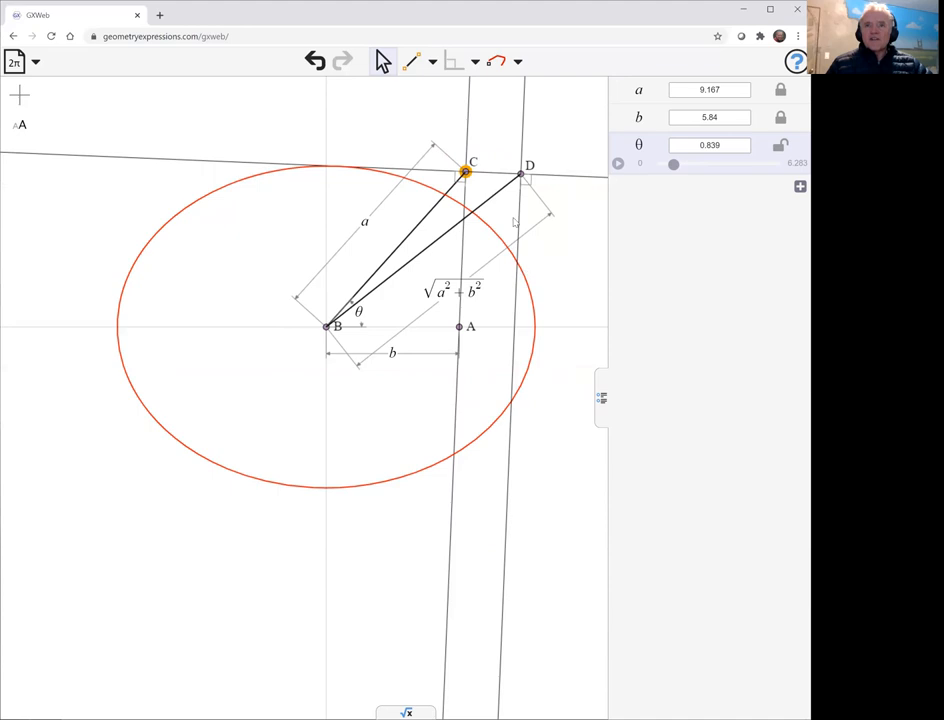
mouse_move(512, 278)
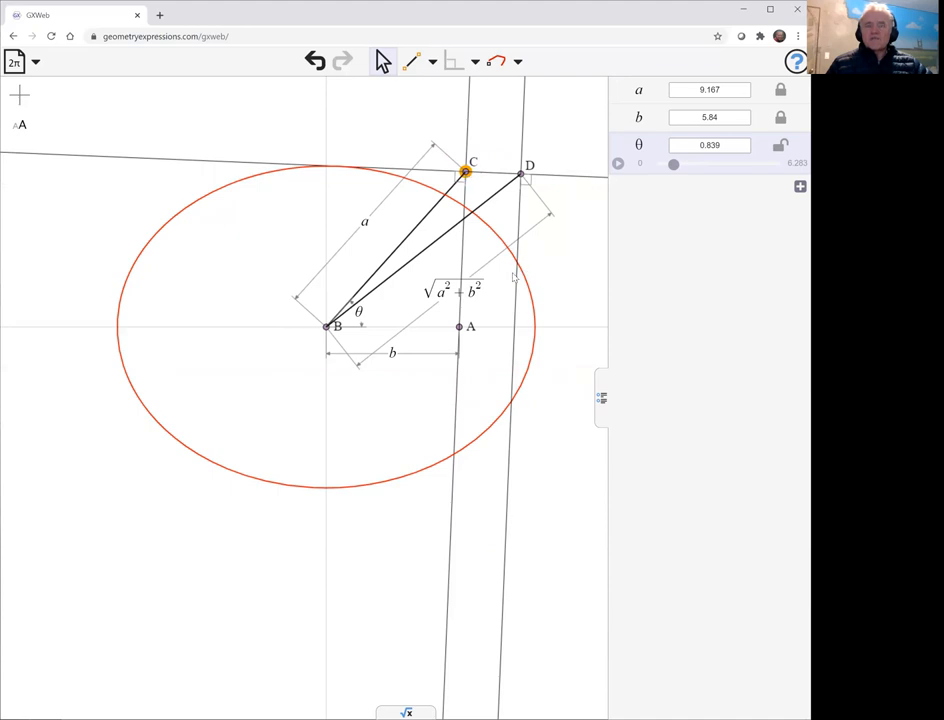
mouse_move(548, 264)
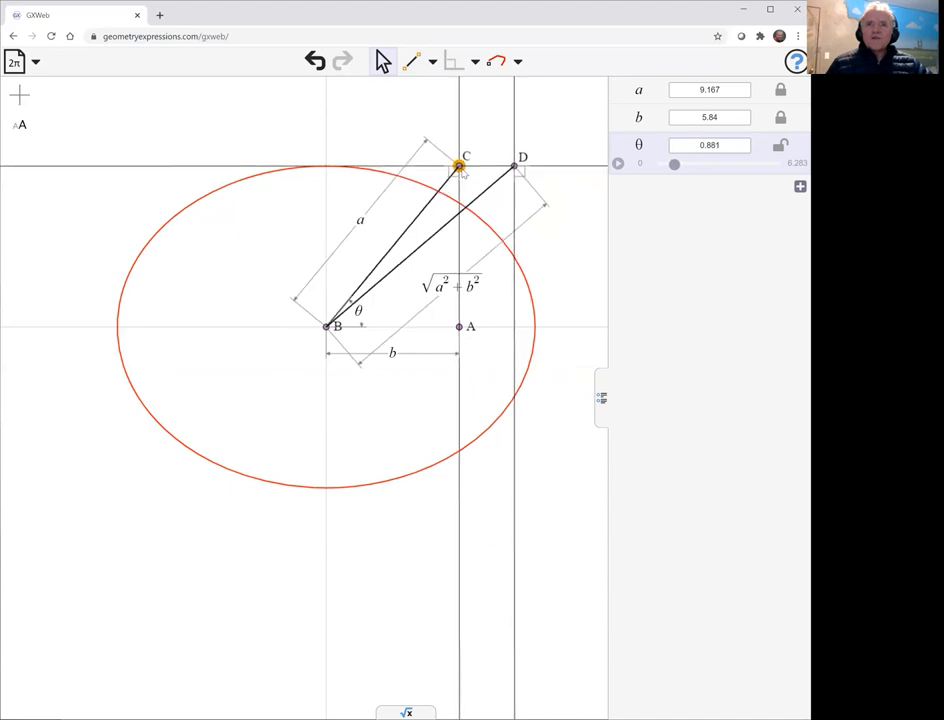
mouse_move(332, 176)
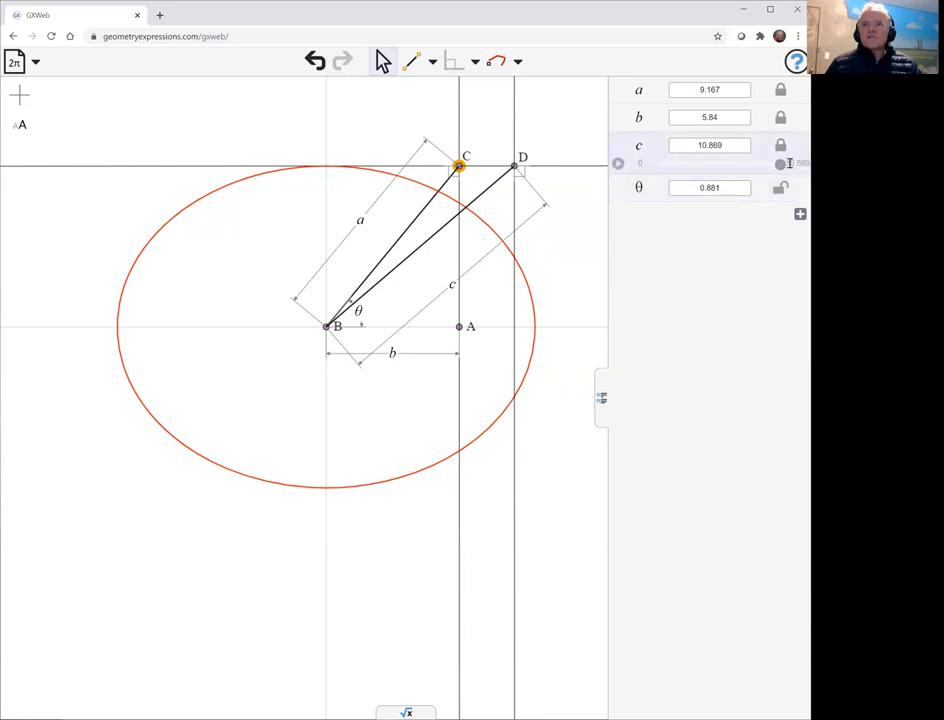
Raise parameter c to about 11.537 and swing the arms so θ reads 0.9
left_click(796, 162)
type("14")
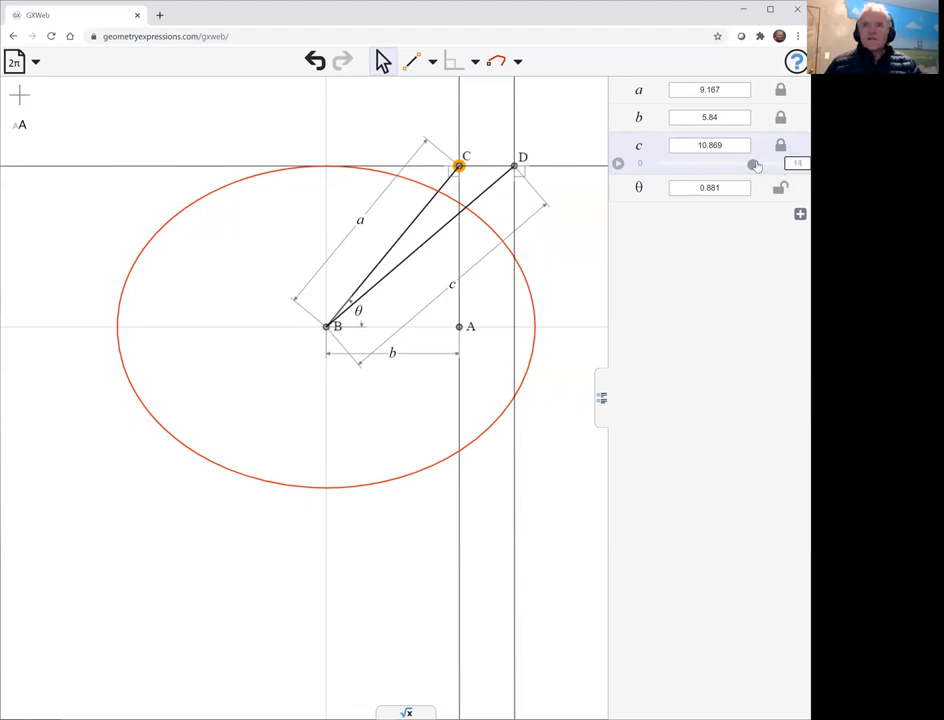
left_click_drag(756, 164, 760, 164)
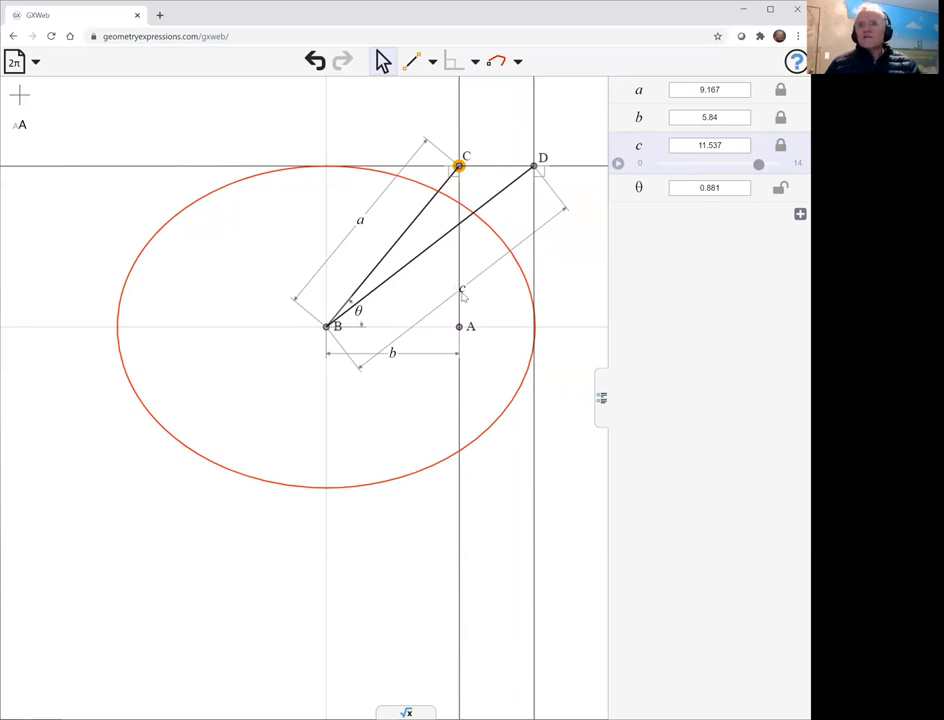
mouse_move(478, 292)
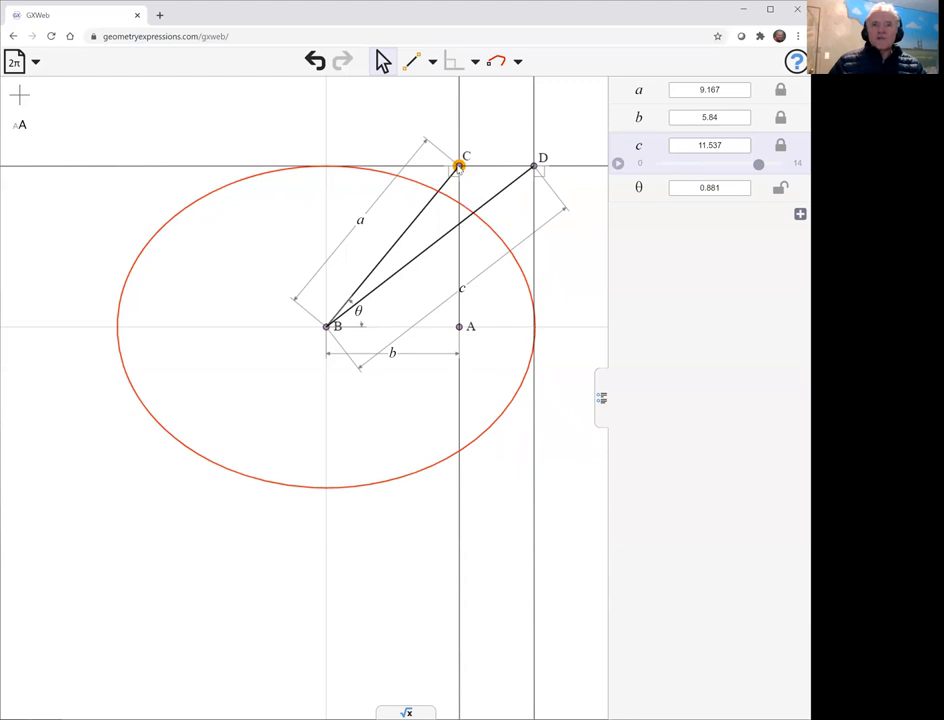
left_click_drag(460, 158, 520, 248)
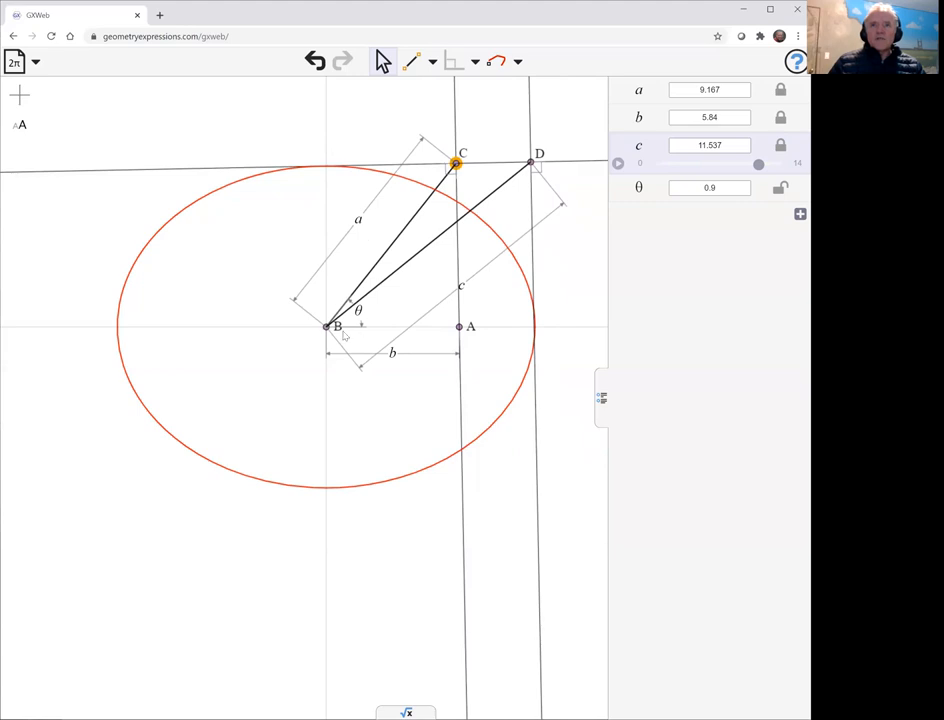
mouse_move(332, 172)
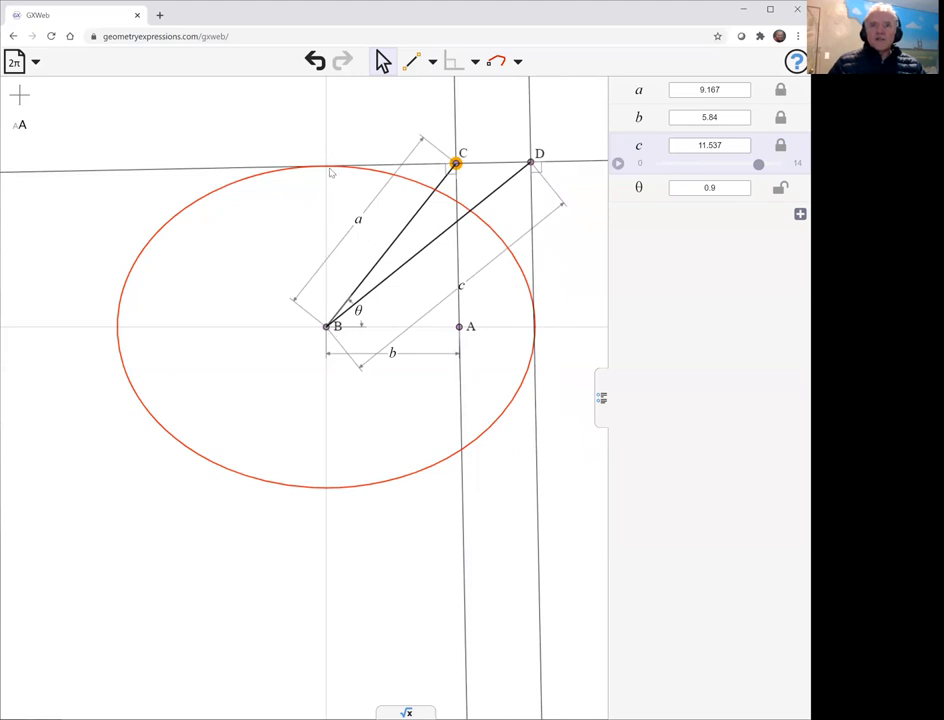
mouse_move(380, 198)
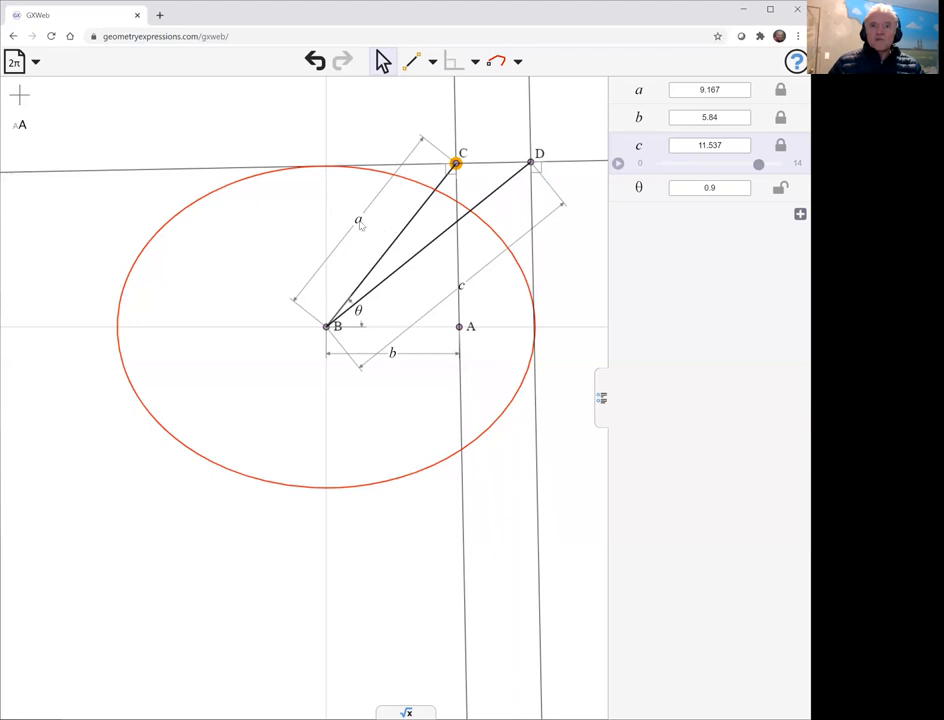
mouse_move(448, 344)
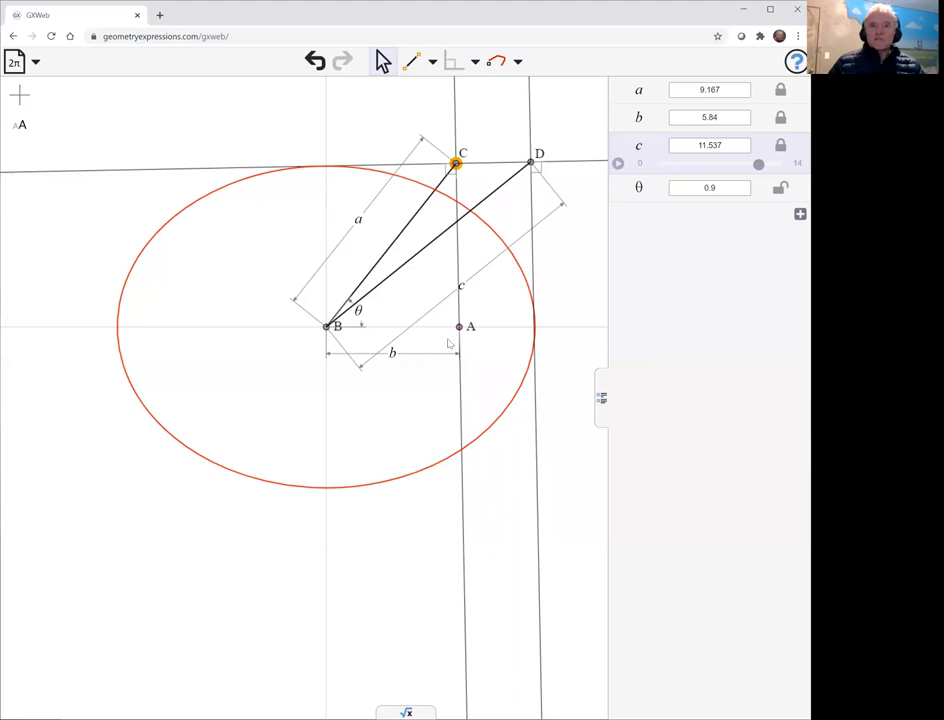
mouse_move(466, 218)
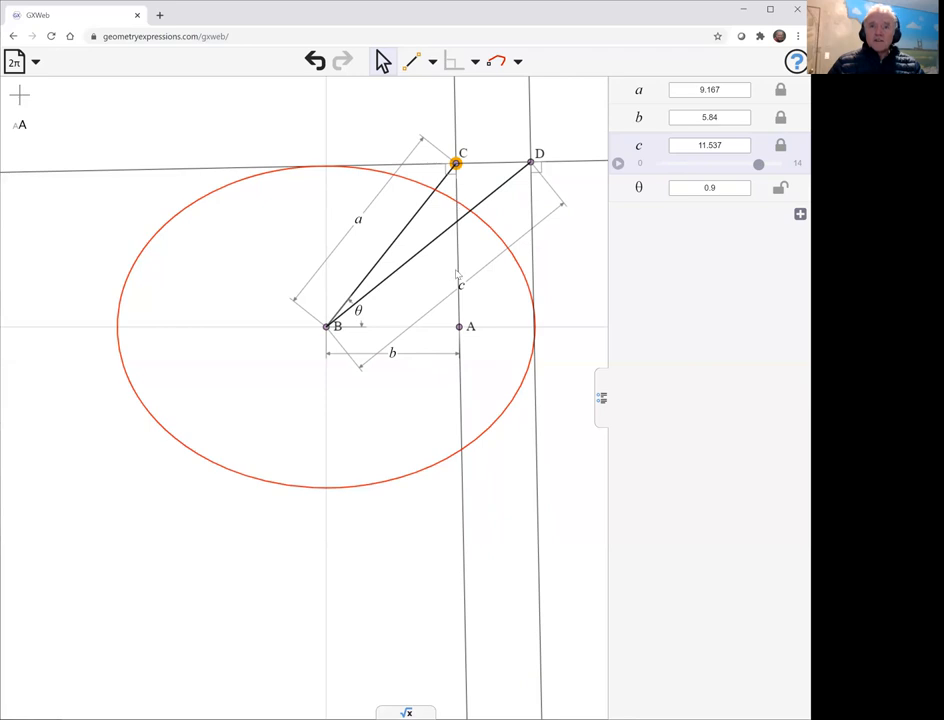
mouse_move(332, 332)
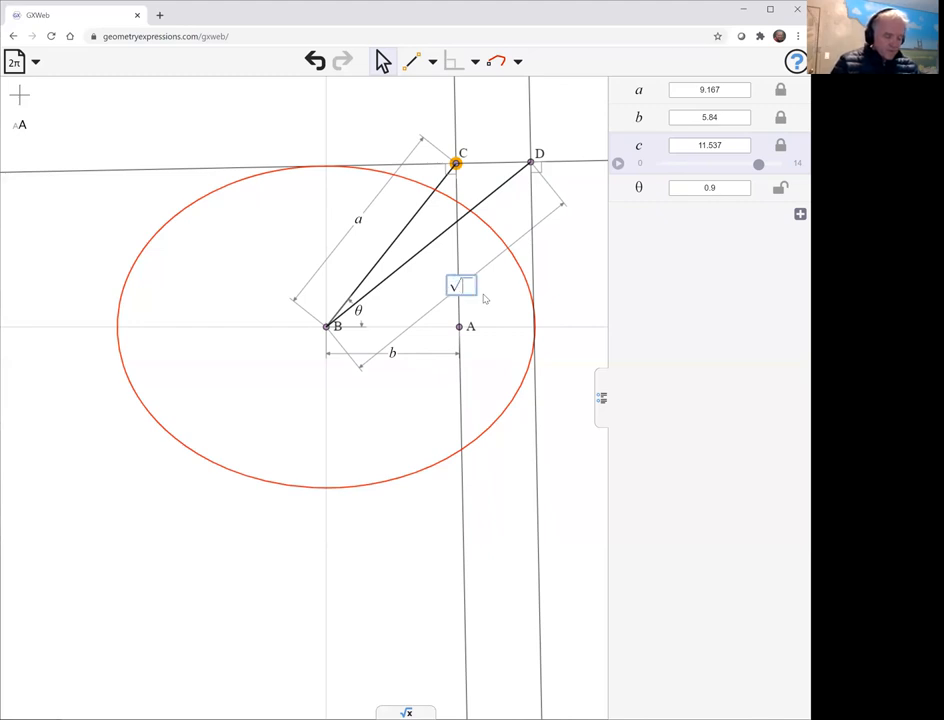
Replace c by constraining BD's length to sqrt(2·a^2-b^2)
type("(2·a²")
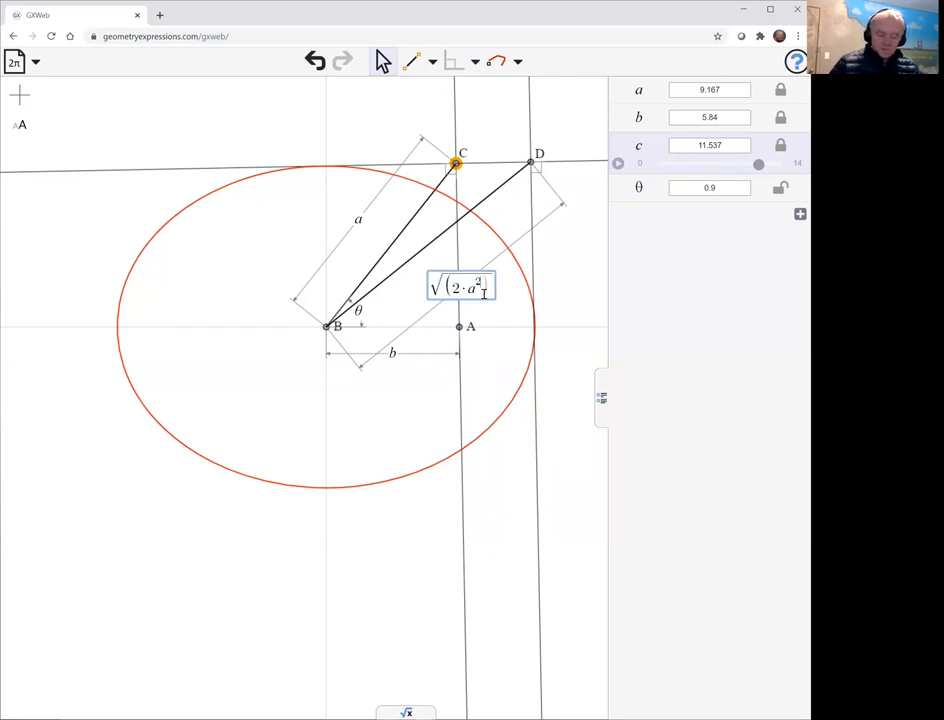
type("-b")
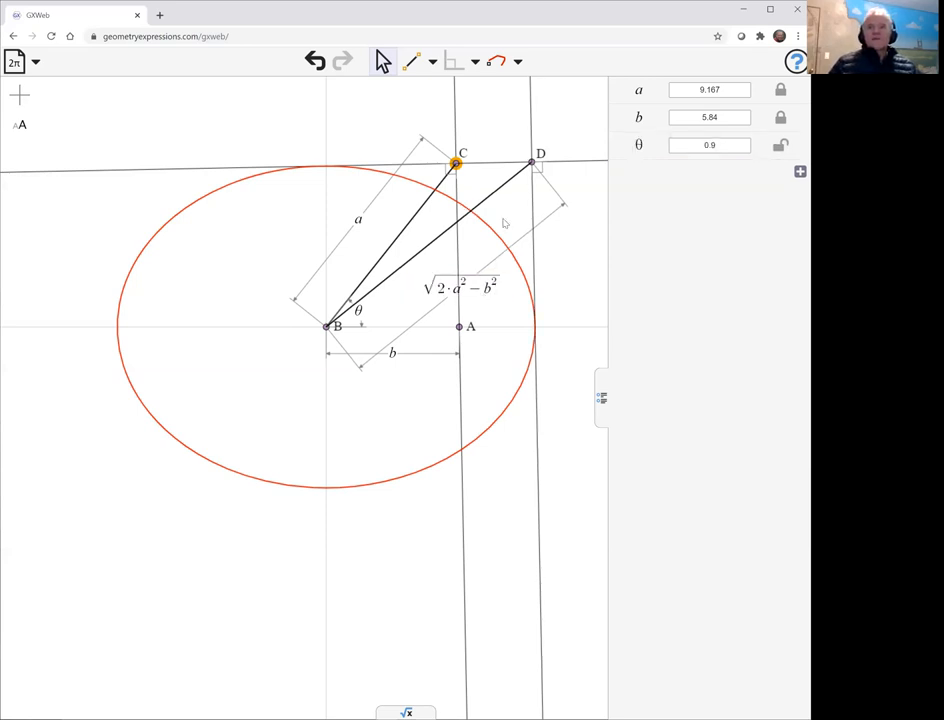
Rotate the arms all the way around the ellipse to verify the corrected length
left_click_drag(456, 164, 412, 132)
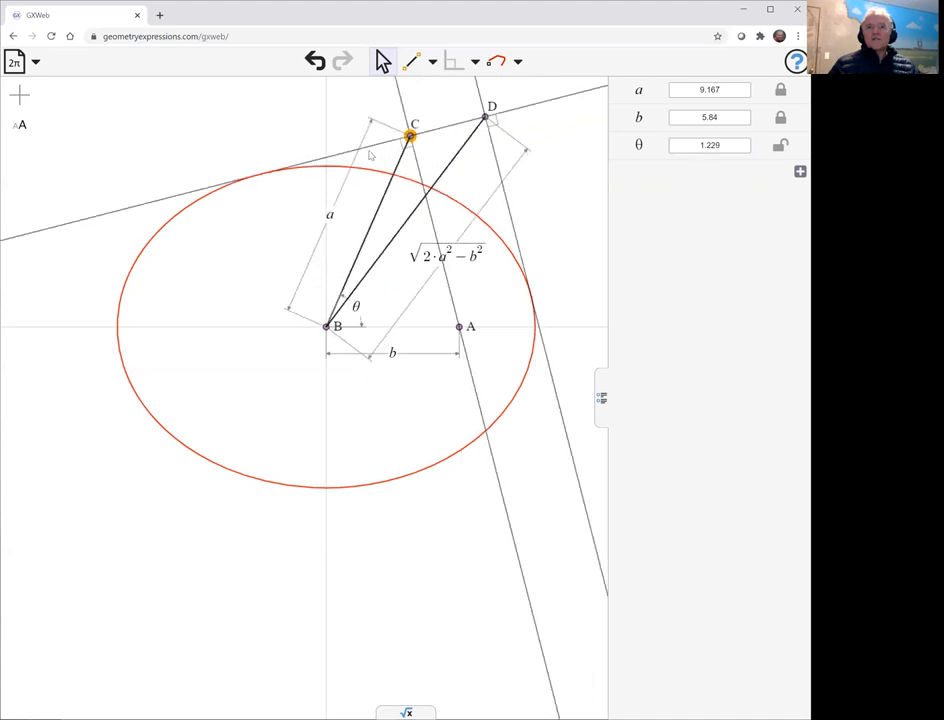
left_click_drag(410, 134, 210, 152)
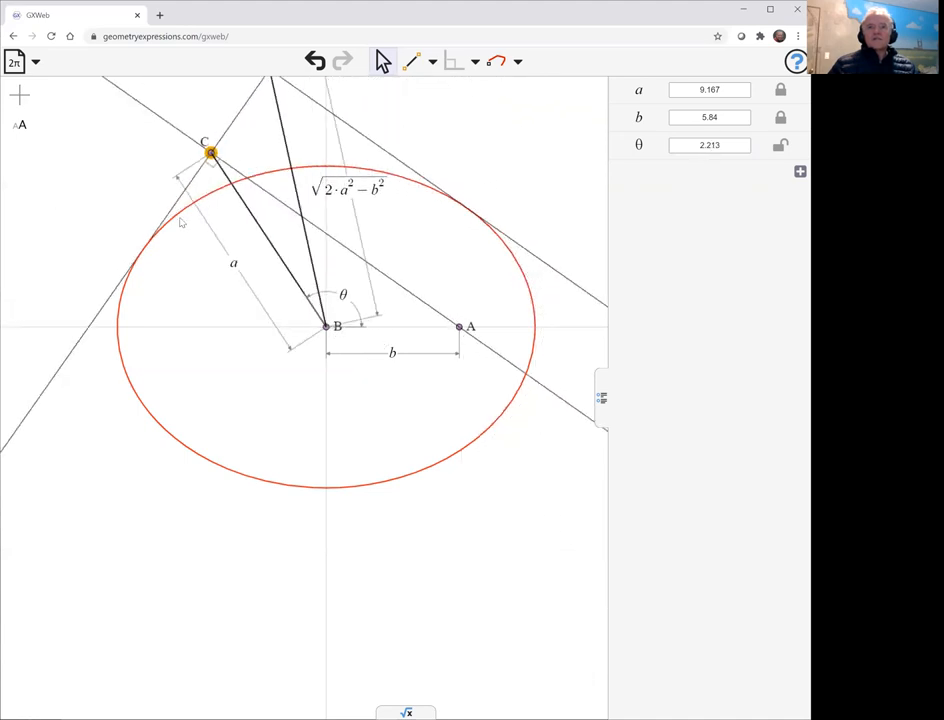
left_click_drag(208, 152, 136, 420)
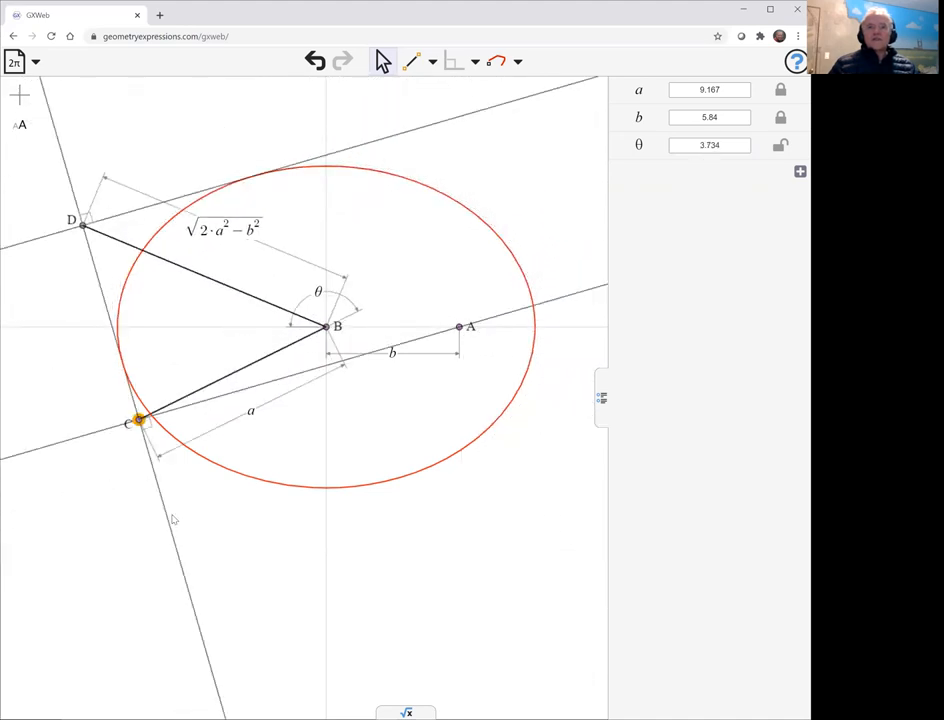
left_click_drag(136, 420, 512, 428)
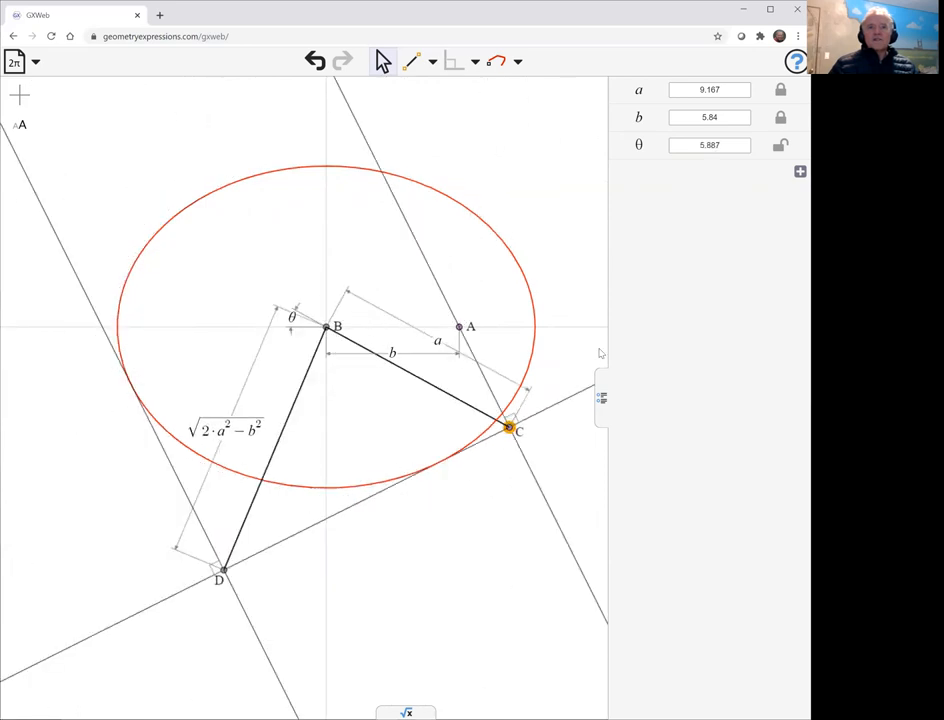